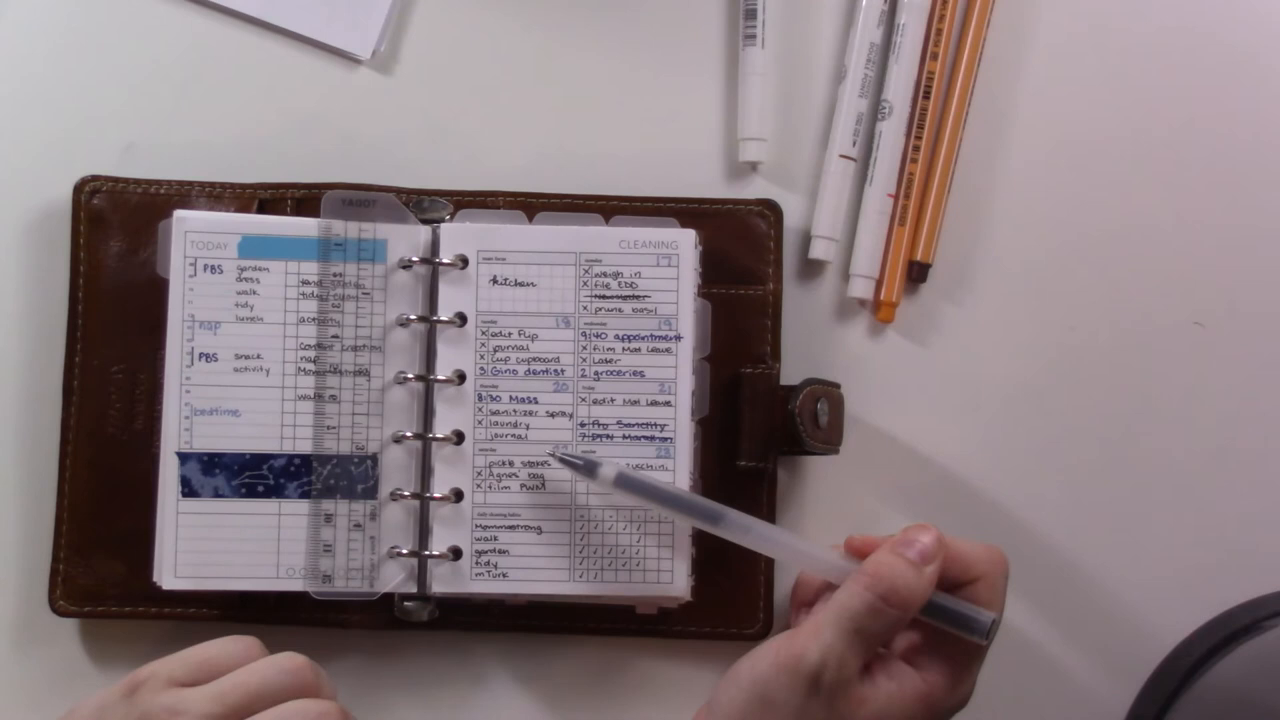
type("prune zucchini")
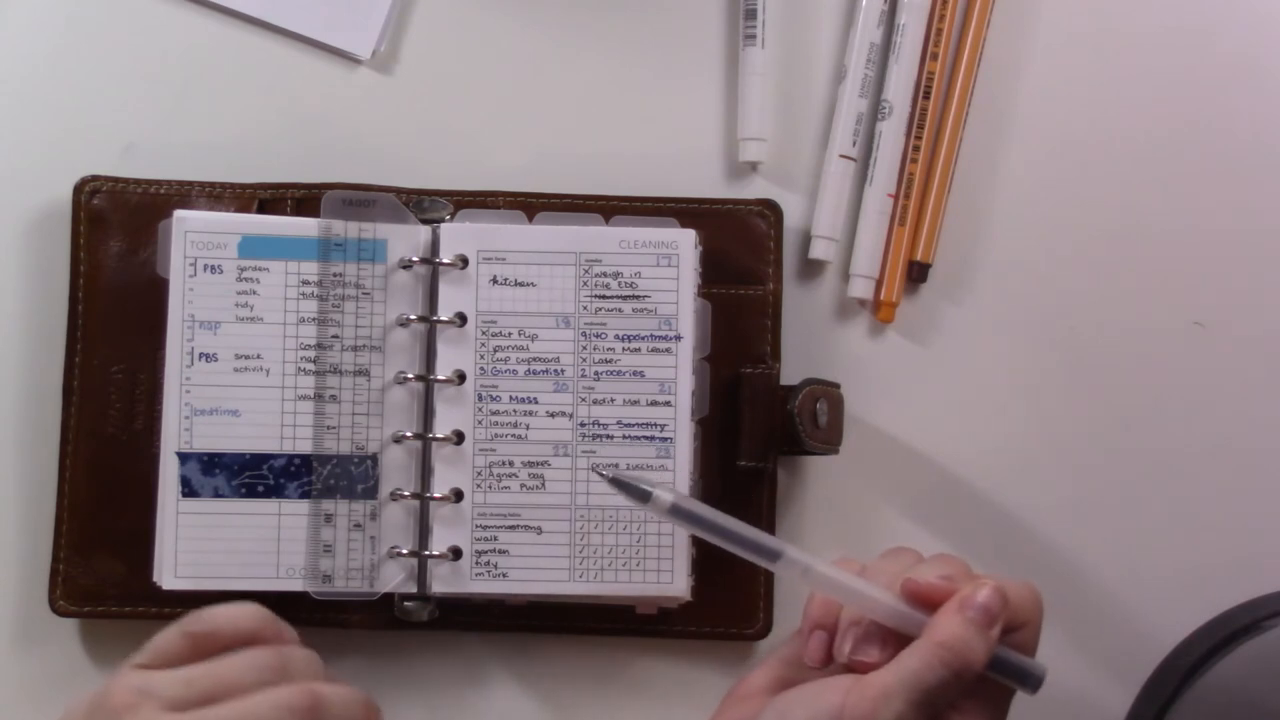